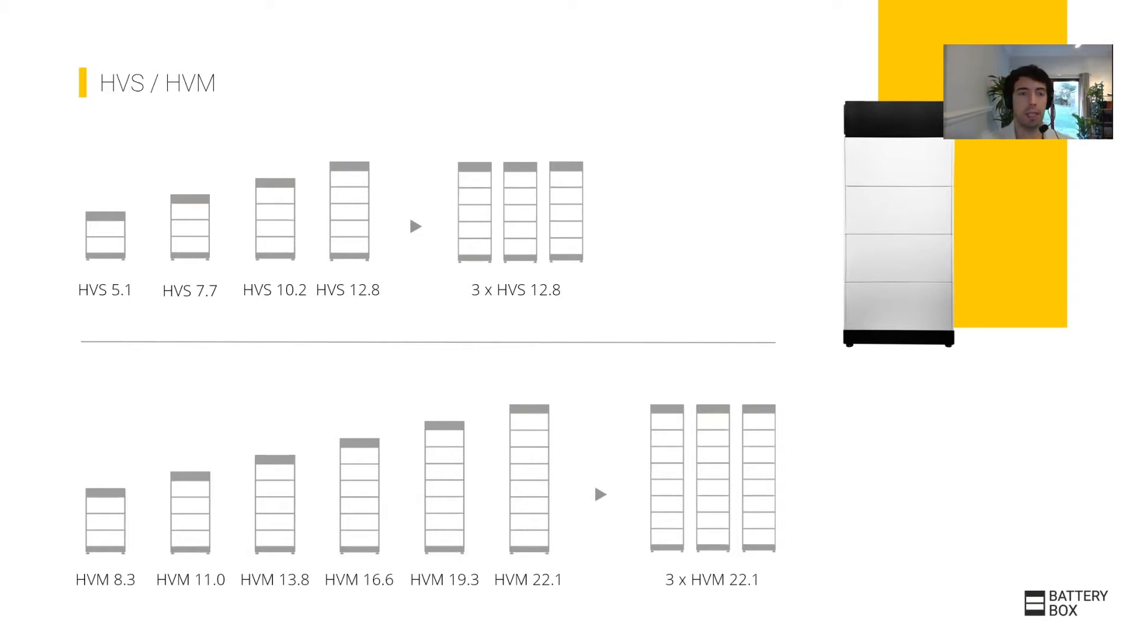
pyautogui.moveTo(92, 246)
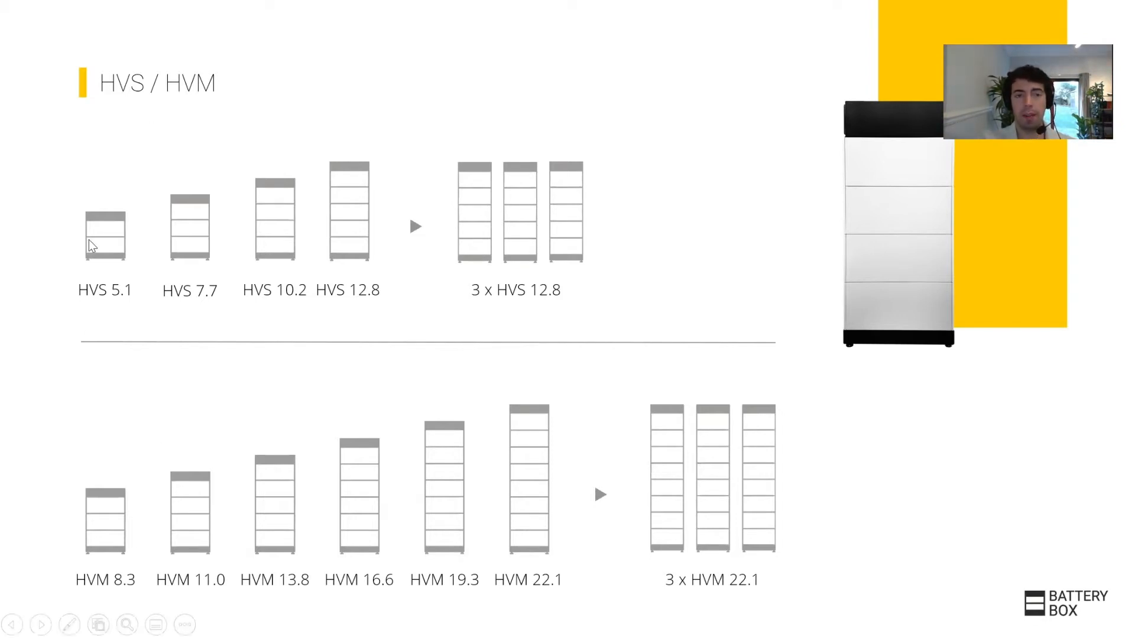
pyautogui.moveTo(362, 263)
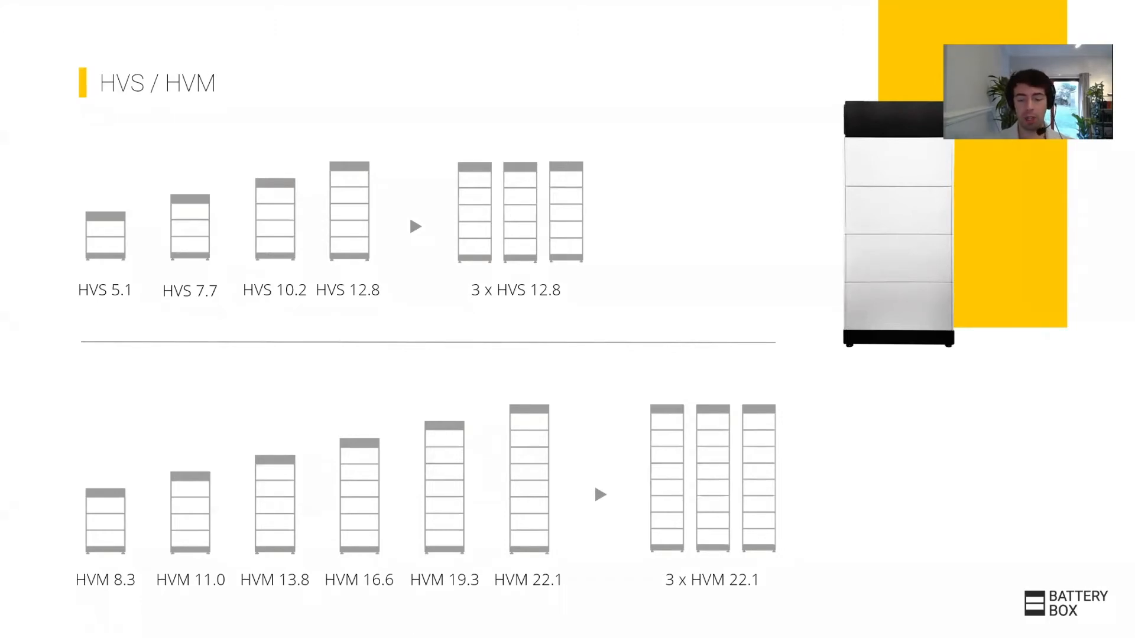
# Step: Advance the slideshow to the HVS/HVM specs comparison table slide
pyautogui.press('Right')
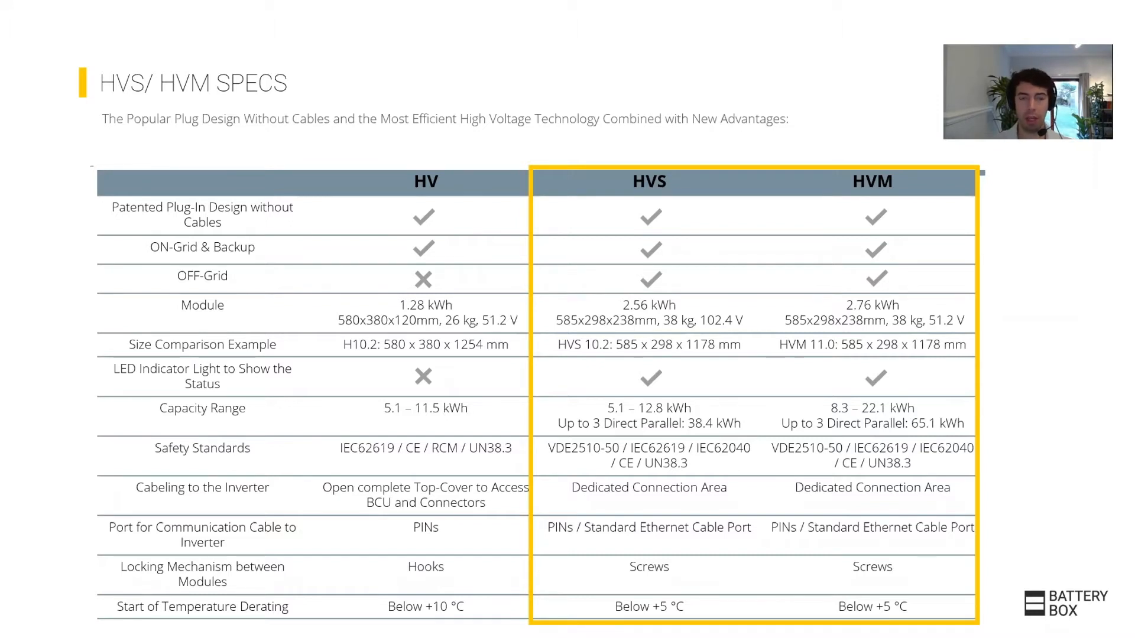
# Step: Advance to the inverter compatibility table listing SMA, Sungrow and KACO for HVS/HVM
pyautogui.press('Right')
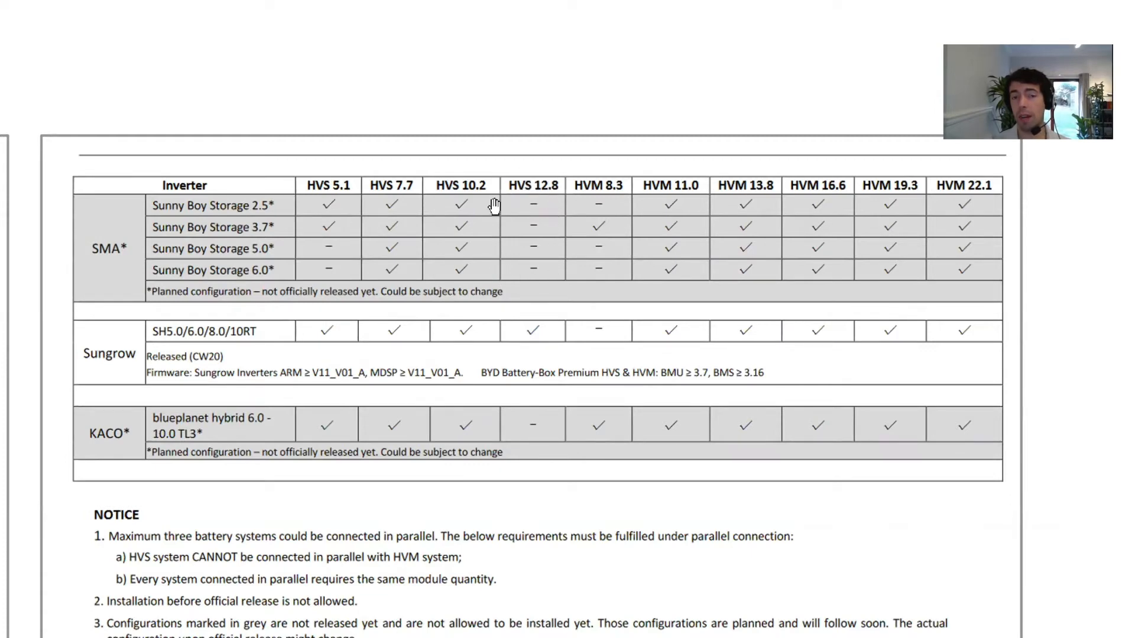
pyautogui.moveTo(537, 201)
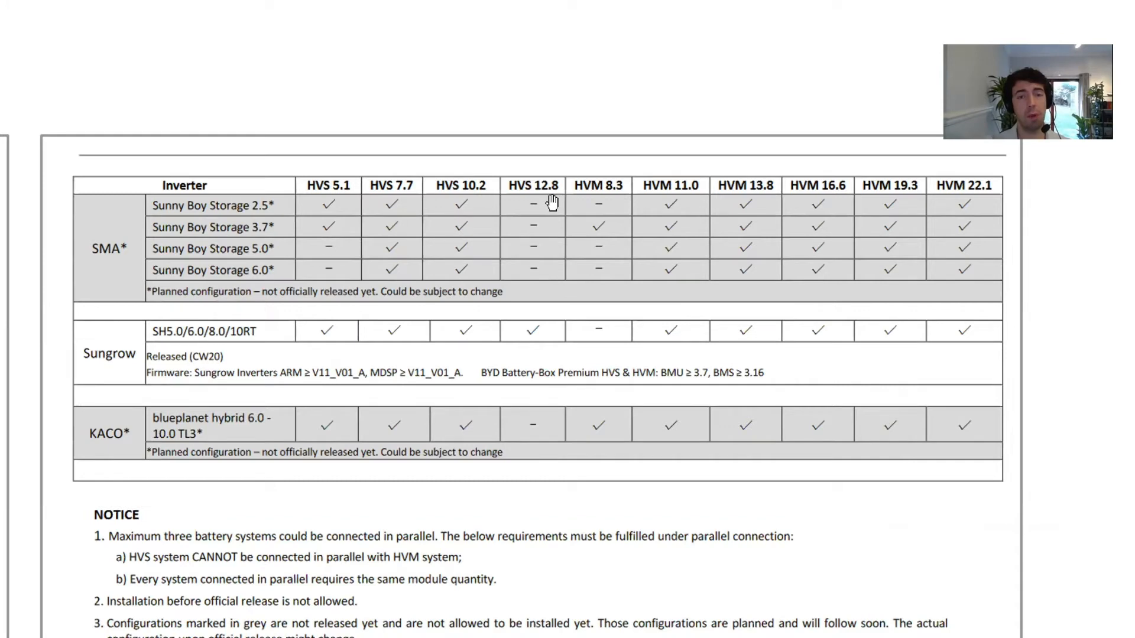
pyautogui.moveTo(545, 261)
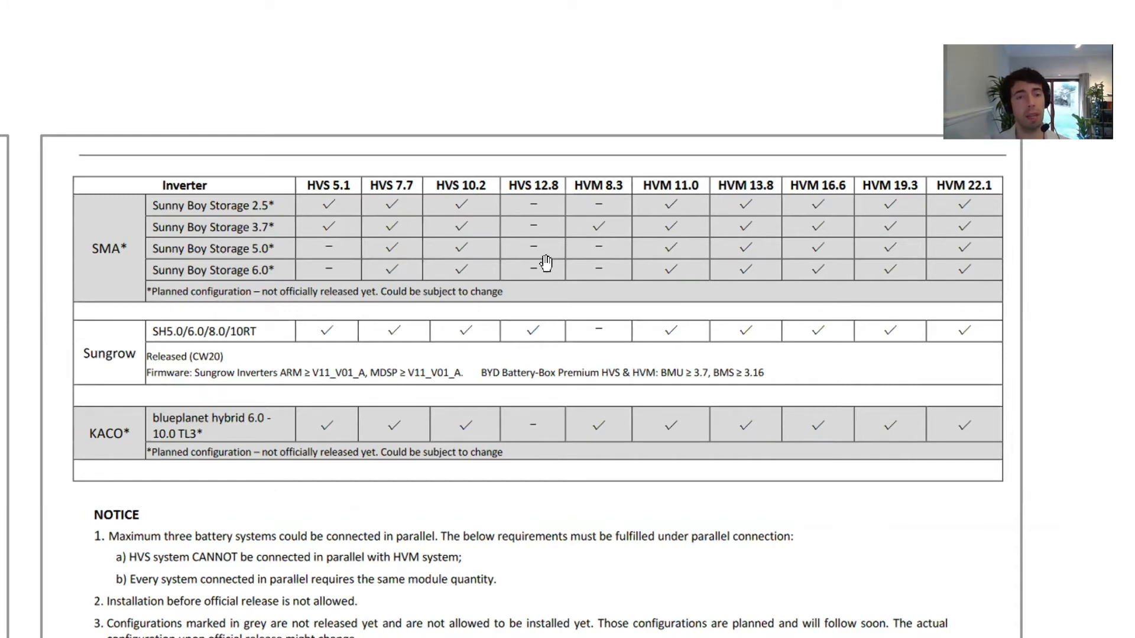
pyautogui.moveTo(250, 209)
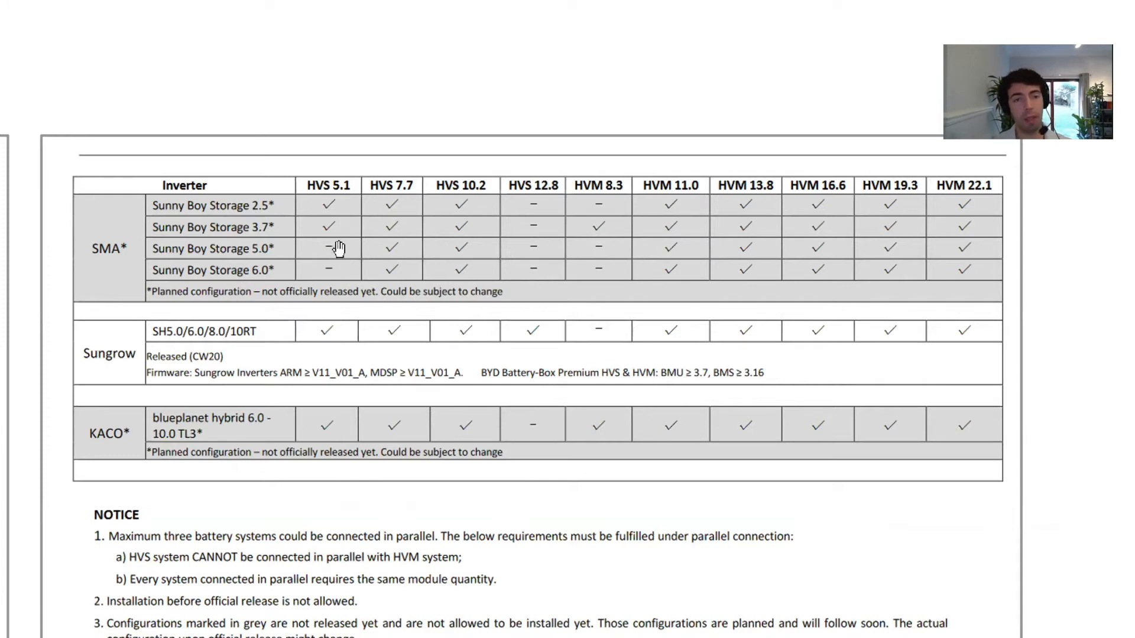
pyautogui.moveTo(591, 209)
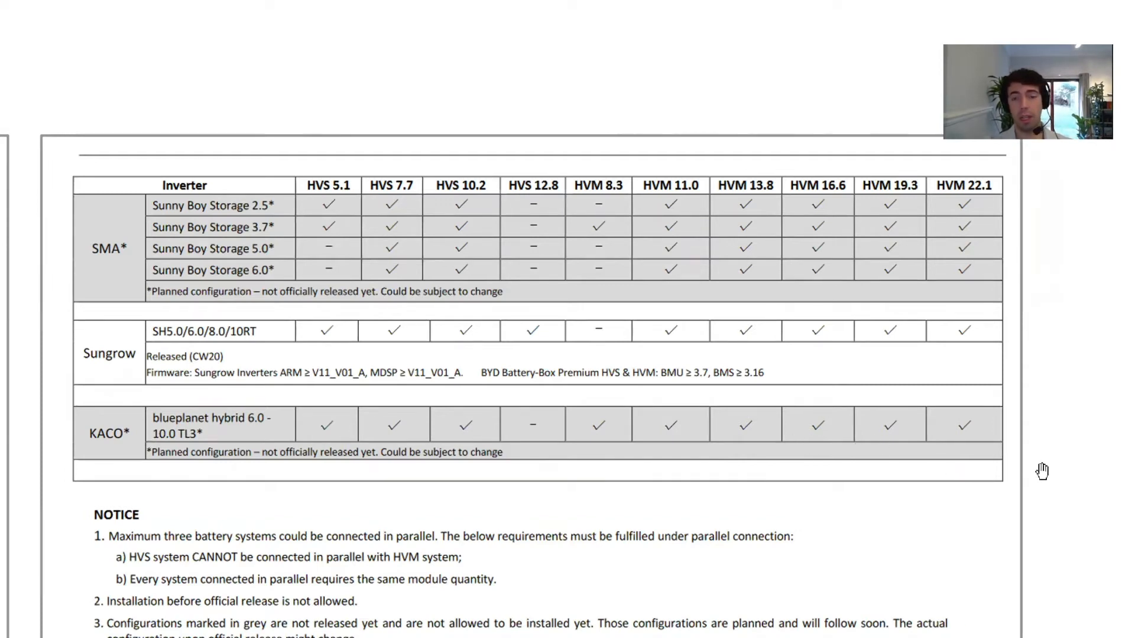
pyautogui.moveTo(951, 515)
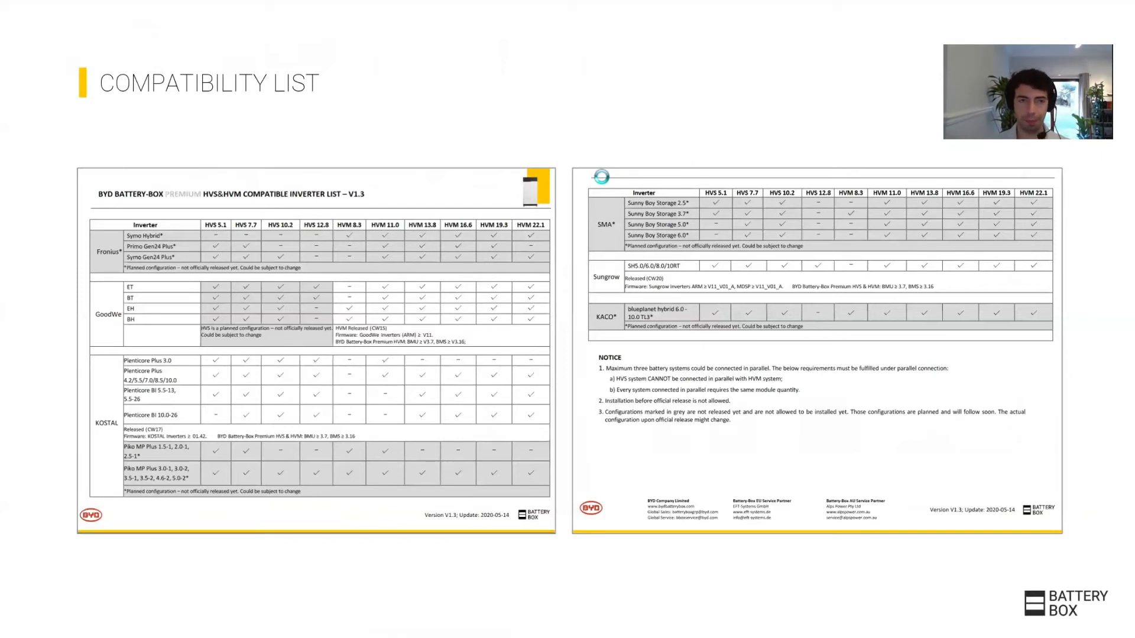
pyautogui.press('right')
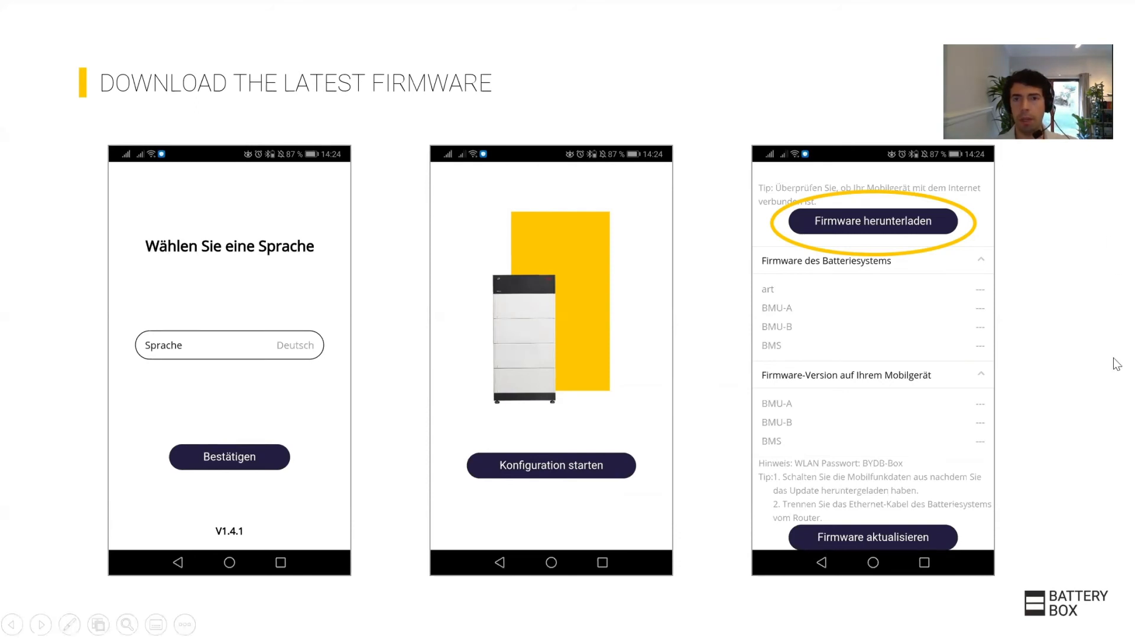
pyautogui.moveTo(1100, 340)
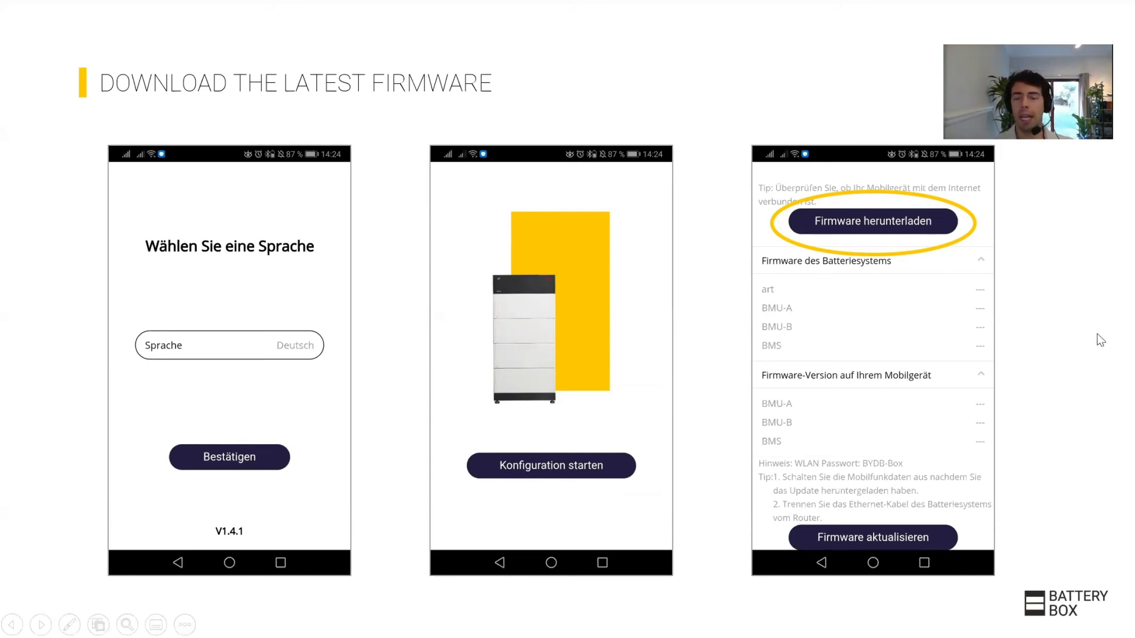